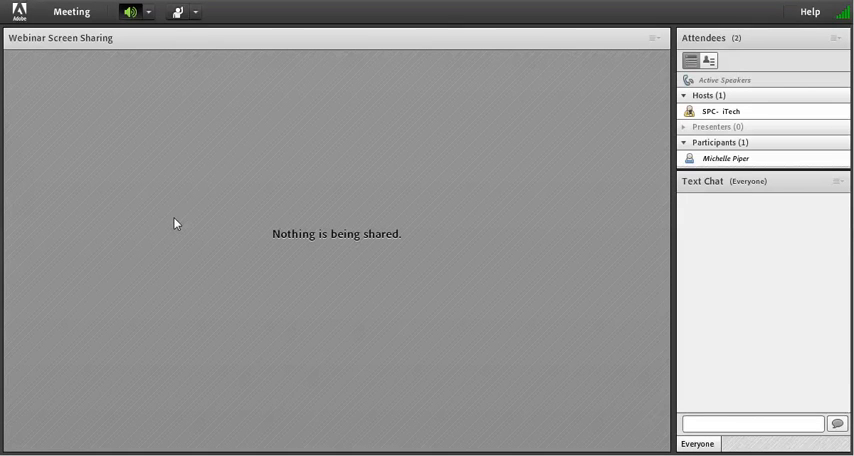
mouse_move(370, 252)
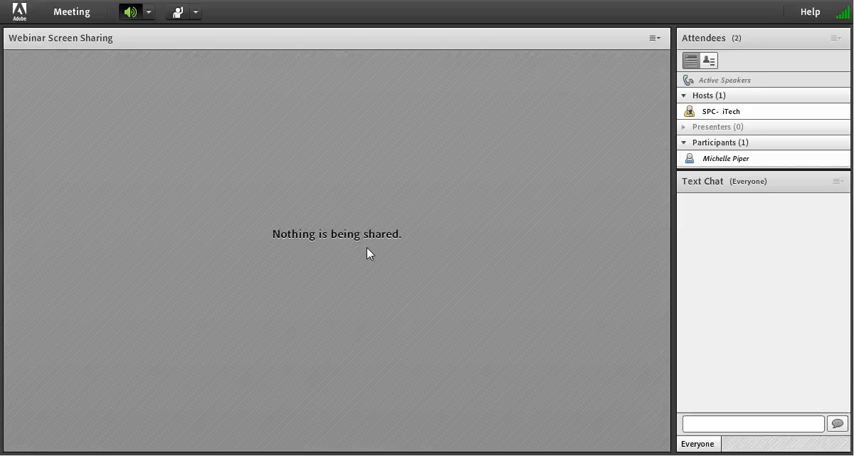
mouse_move(675, 101)
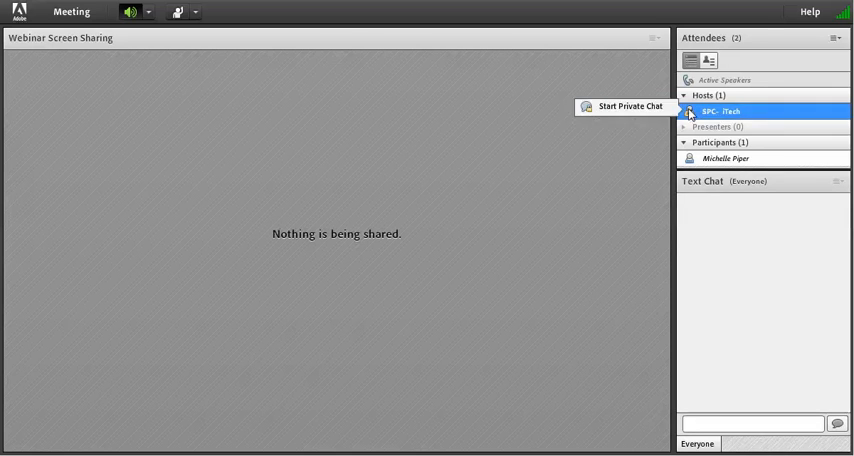
Step: Dismiss the host private-chat option and send 'Hello world' to Everyone in Text Chat
click(628, 106)
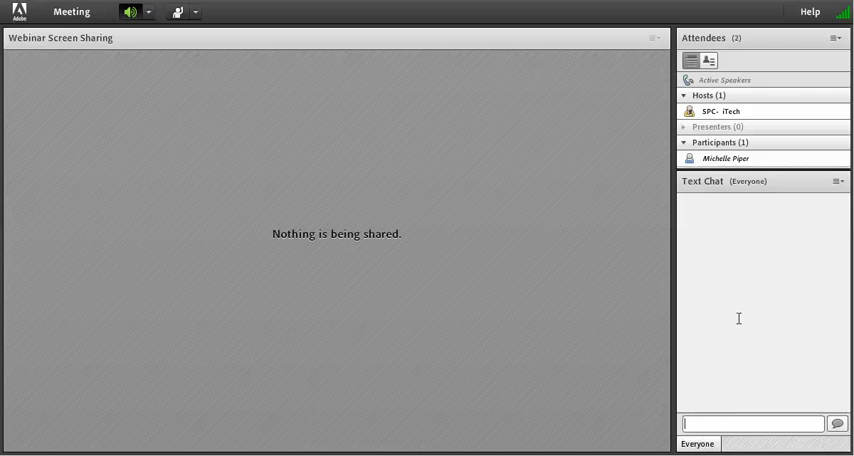
mouse_move(758, 232)
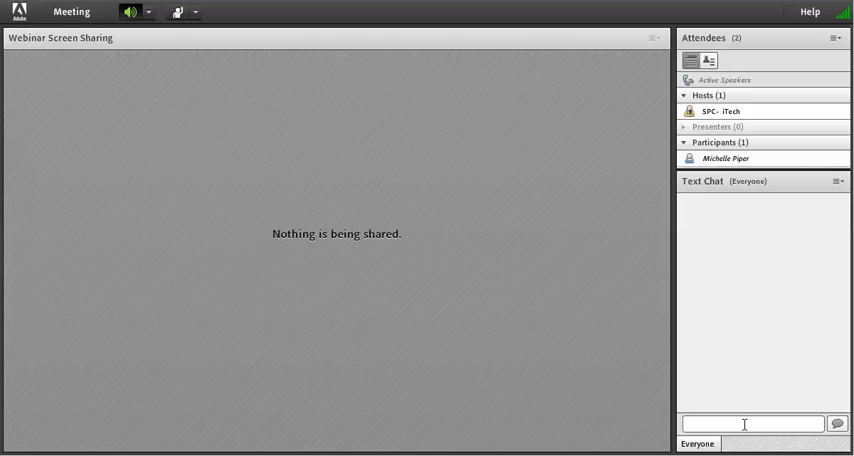
text(Hello worl)
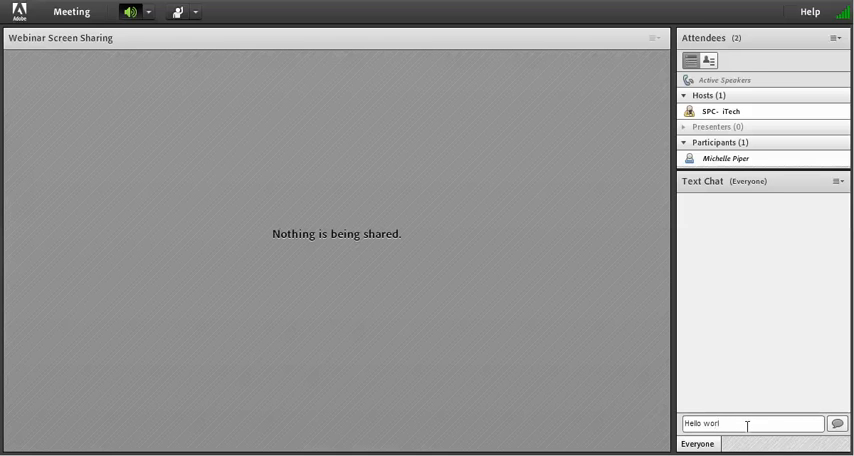
key(Return)
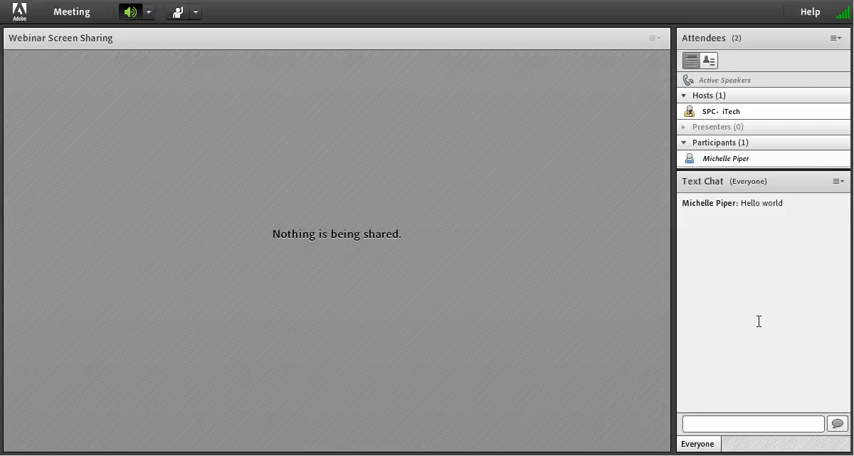
mouse_move(529, 276)
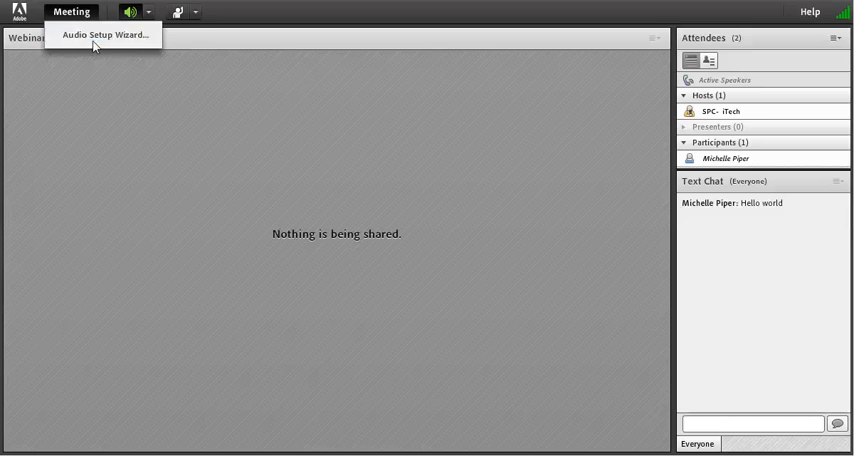
mouse_move(104, 35)
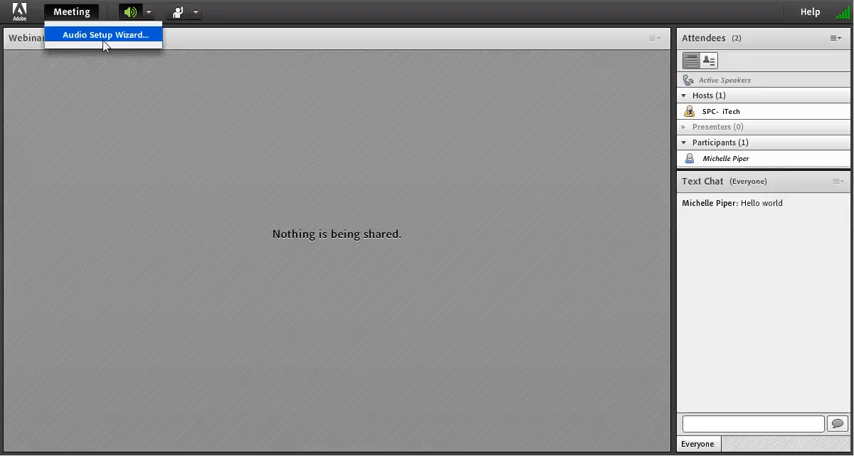
Step: Run the Audio Setup Wizard through all four steps, ending at microphone volume 50, silence 0, and close it
click(104, 35)
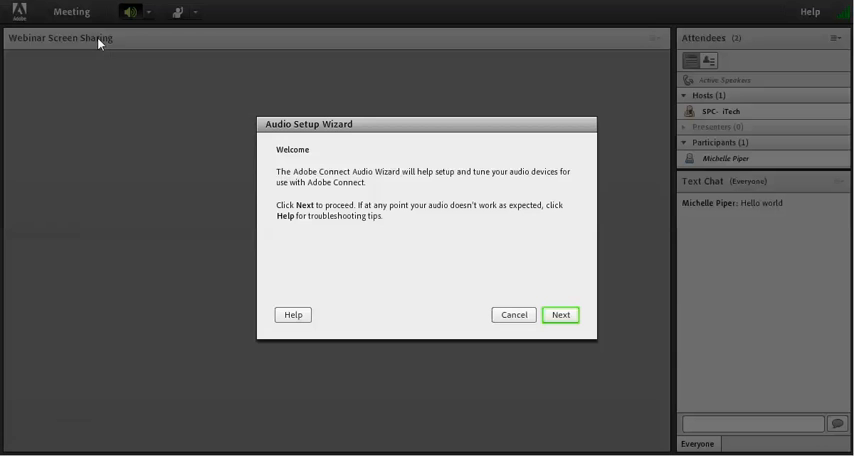
click(560, 314)
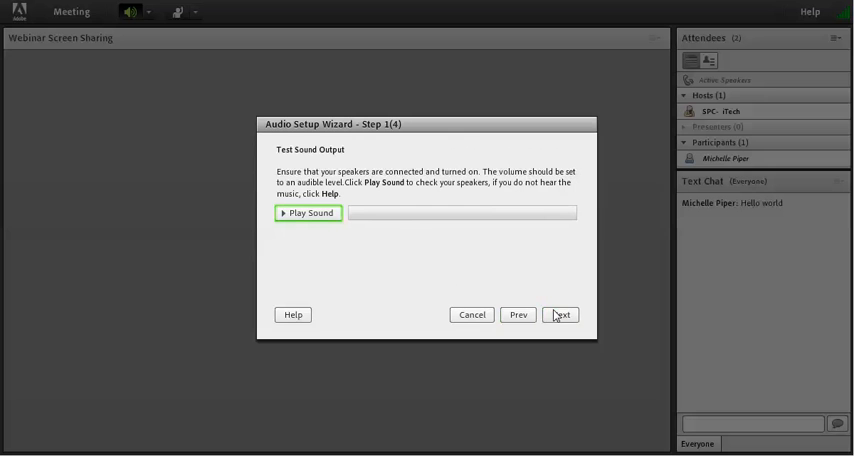
mouse_move(349, 217)
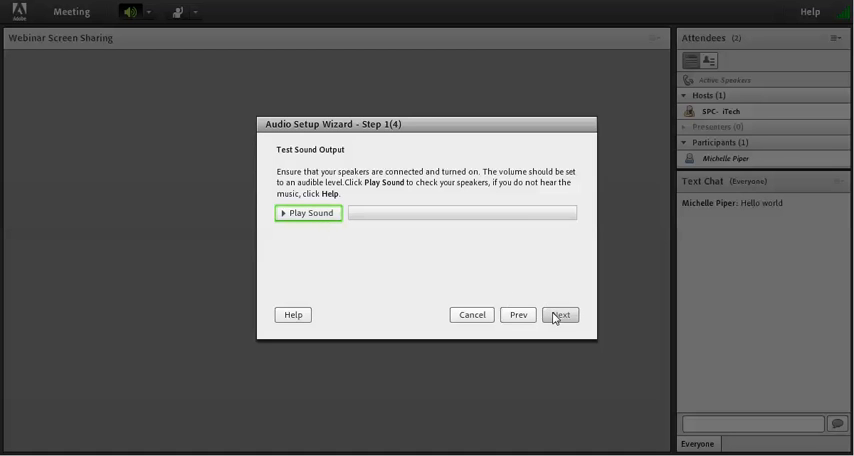
click(560, 314)
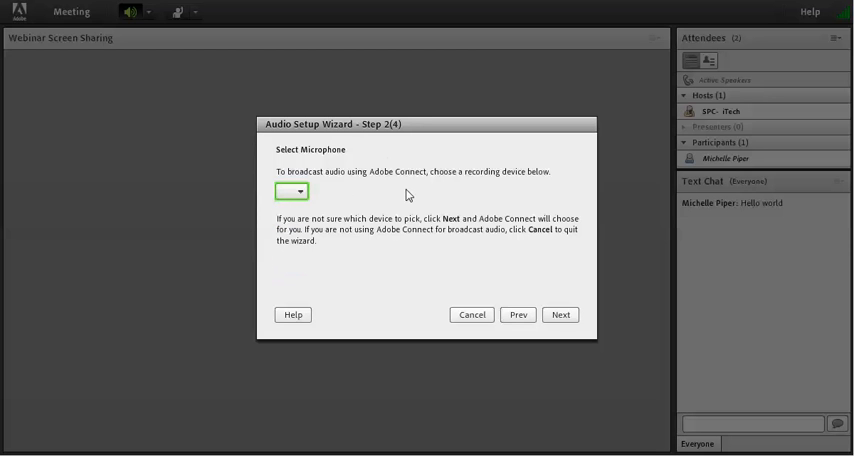
mouse_move(506, 291)
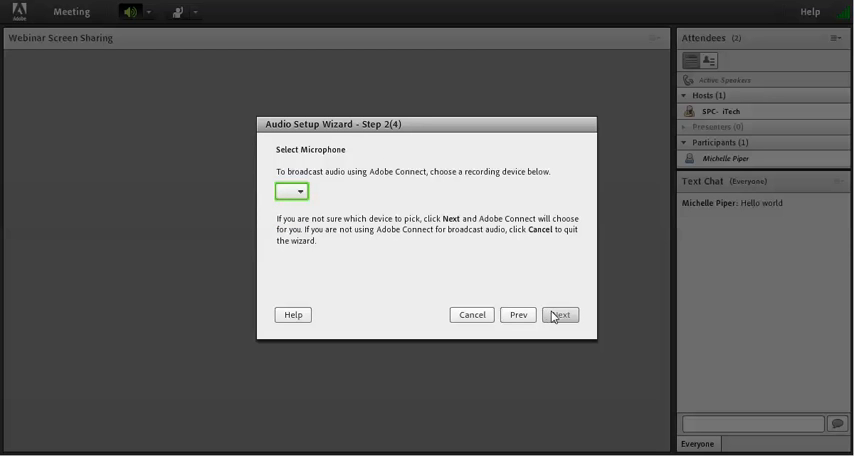
click(561, 314)
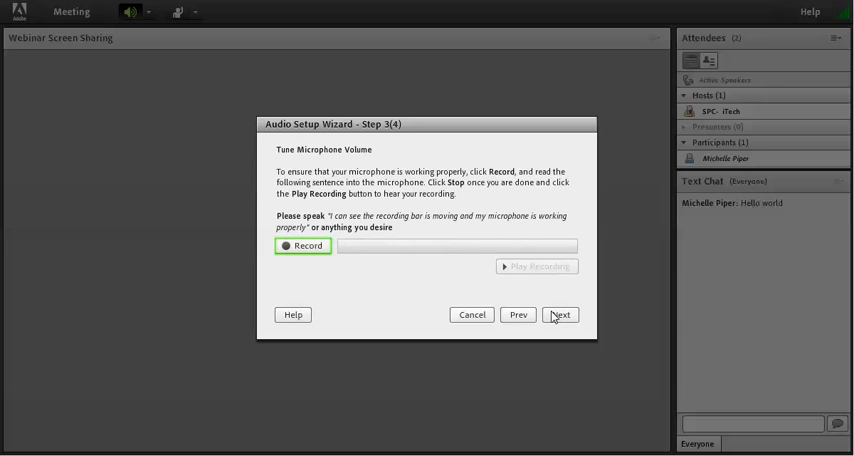
click(559, 314)
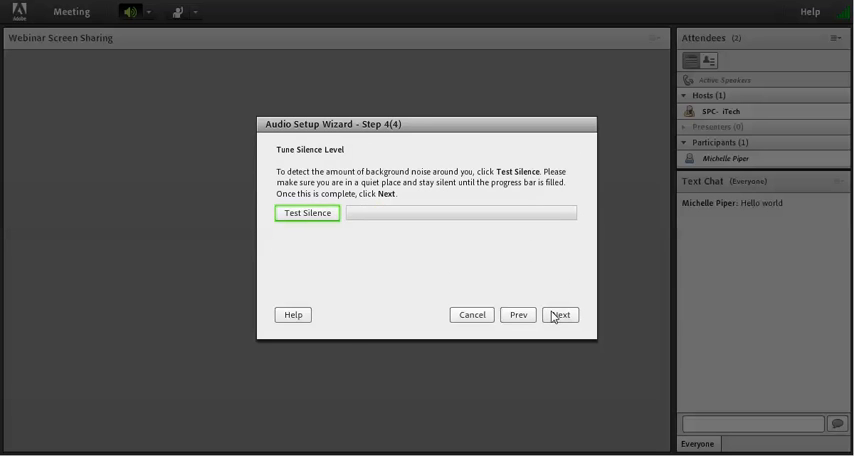
click(560, 314)
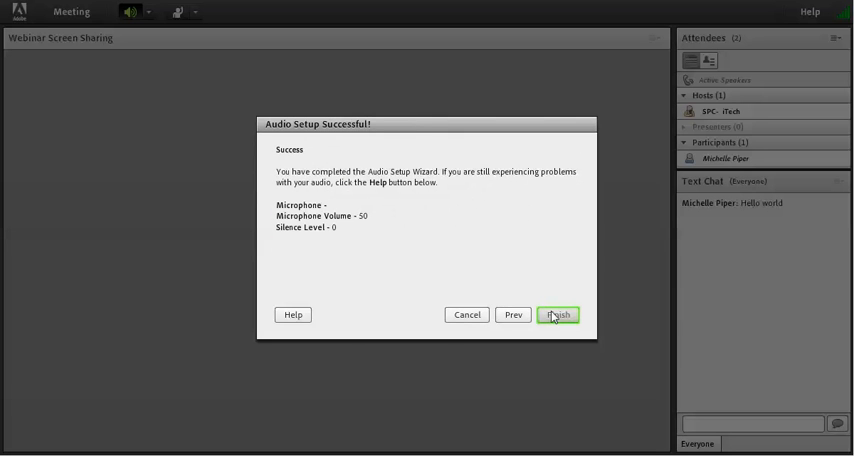
mouse_move(466, 314)
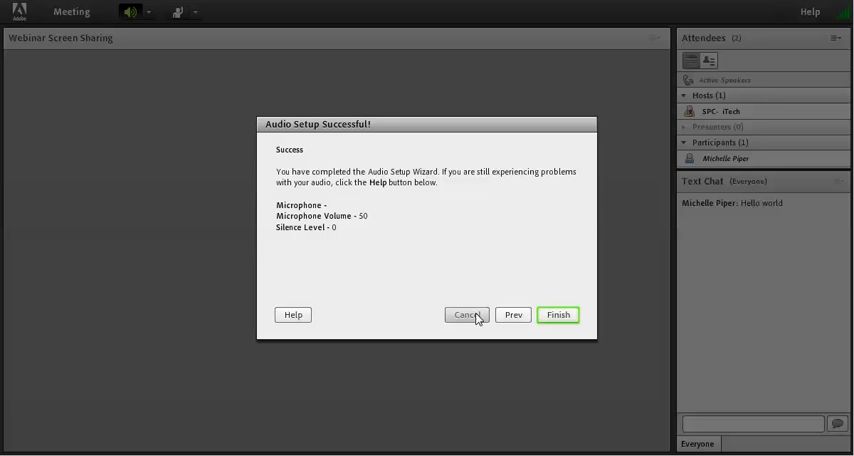
click(558, 314)
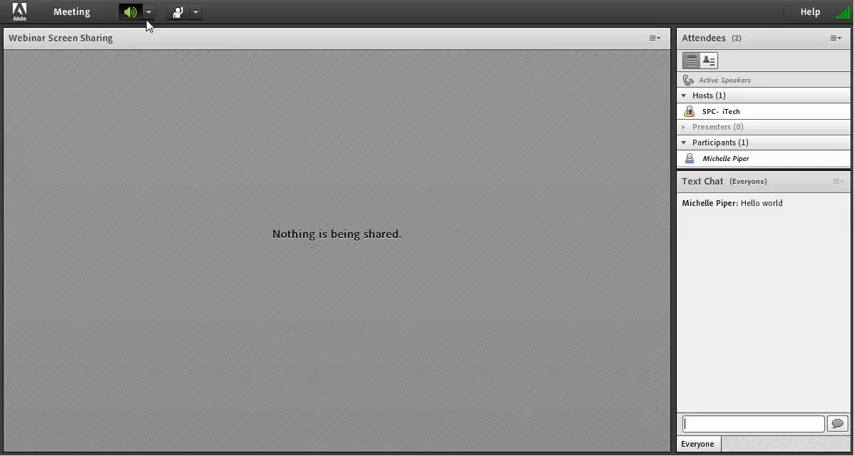
mouse_move(148, 12)
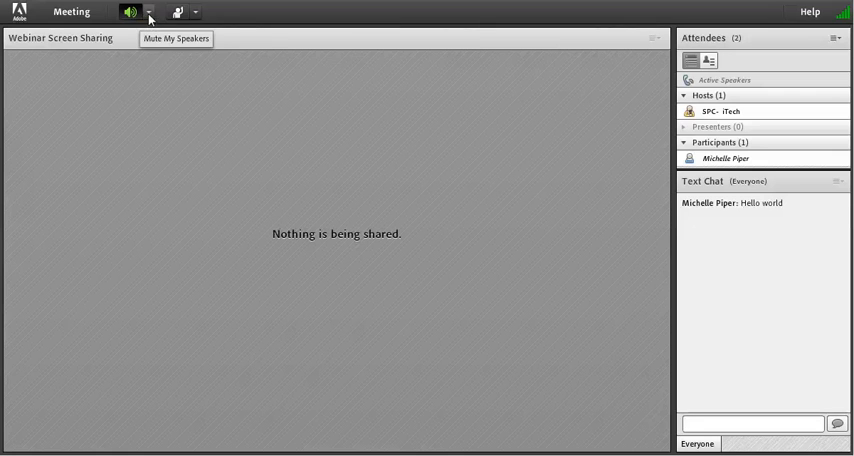
click(148, 11)
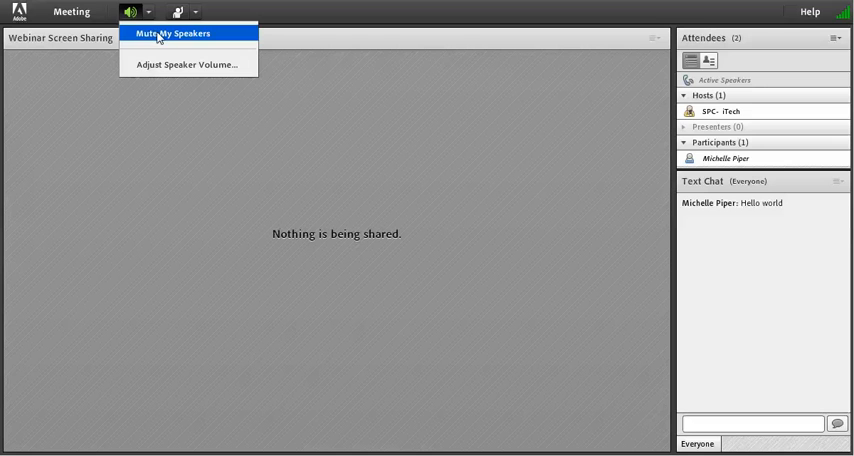
mouse_move(188, 64)
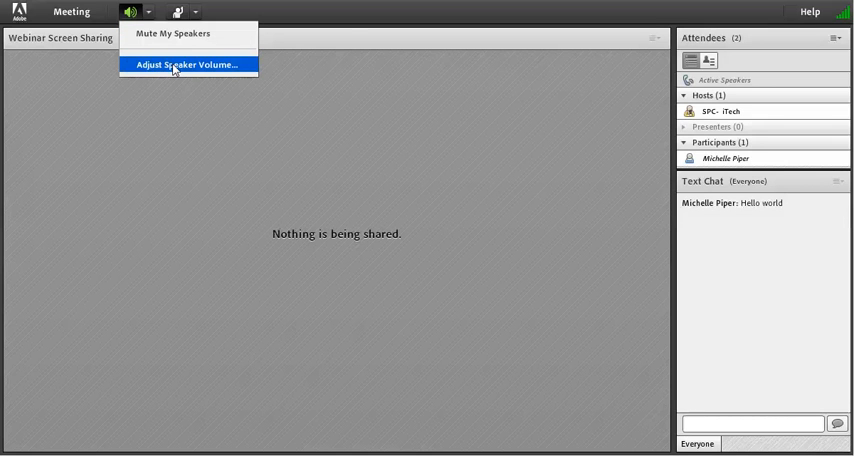
click(190, 65)
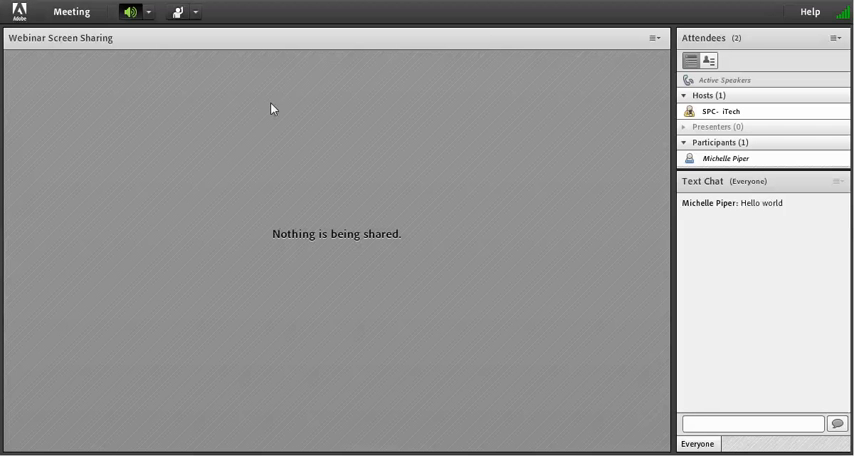
mouse_move(178, 13)
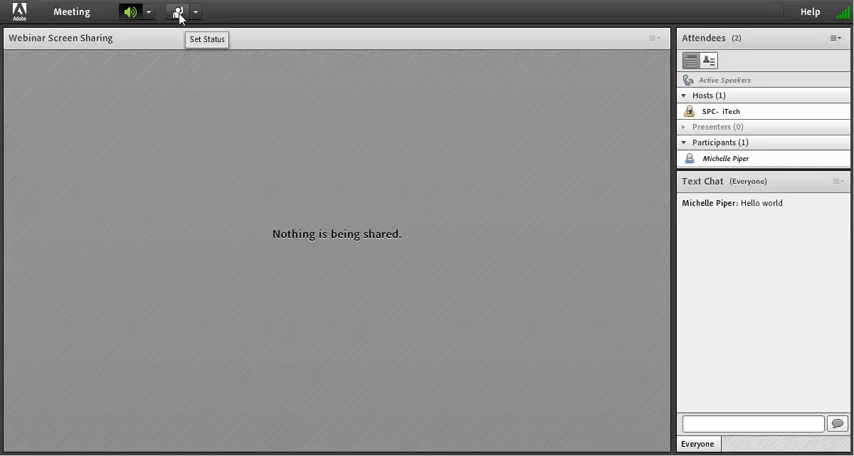
mouse_move(207, 18)
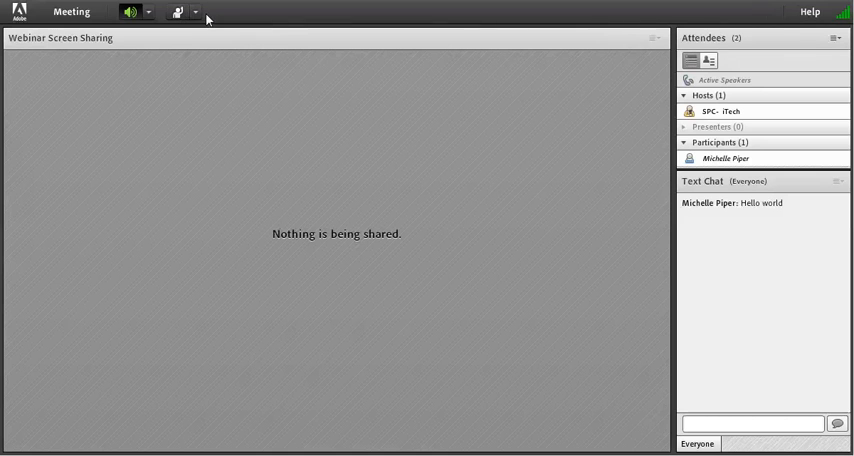
mouse_move(181, 18)
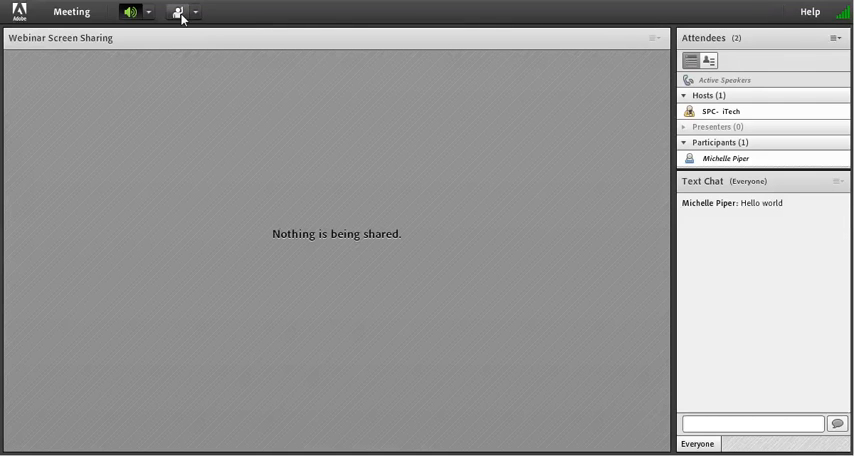
click(725, 158)
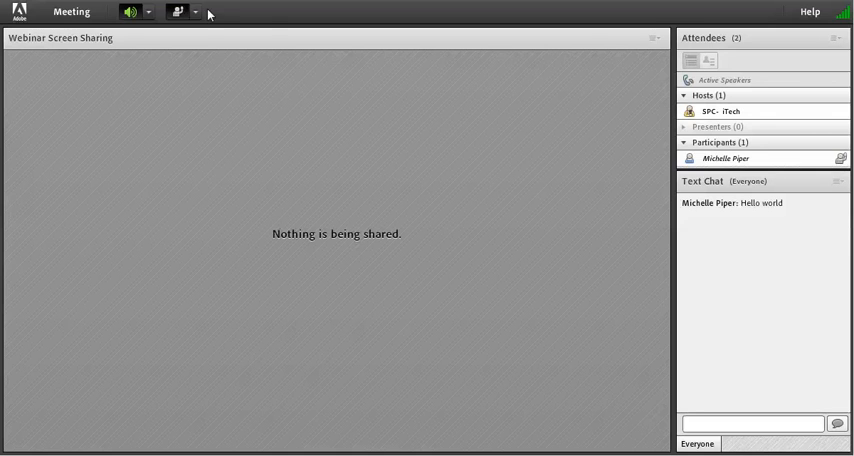
mouse_move(178, 12)
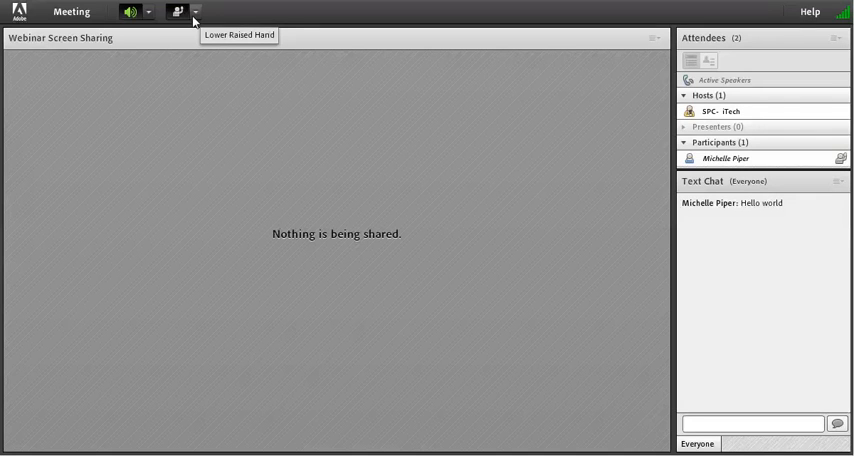
click(197, 11)
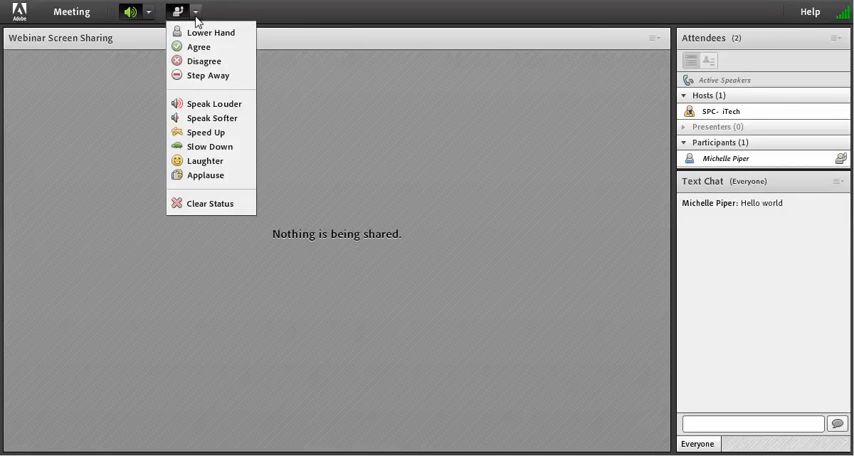
mouse_move(199, 47)
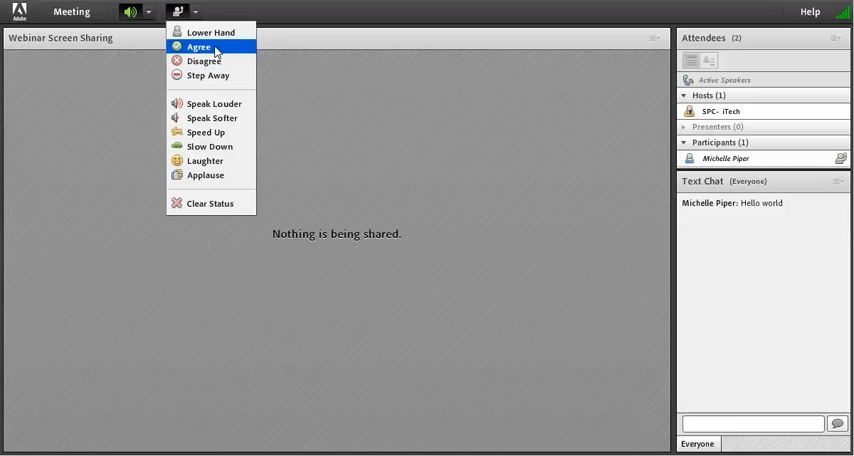
mouse_move(213, 103)
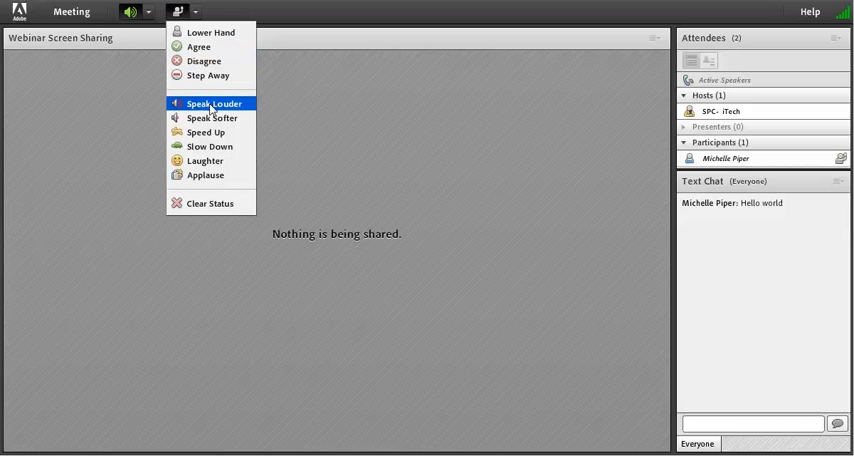
mouse_move(211, 117)
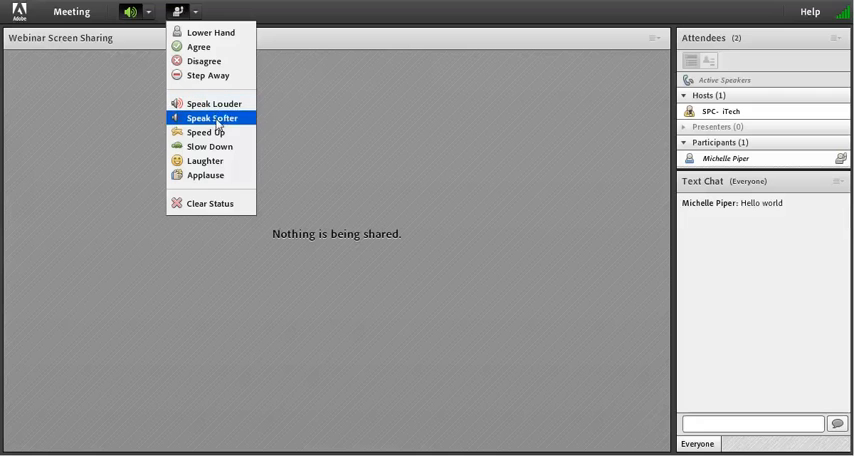
mouse_move(205, 160)
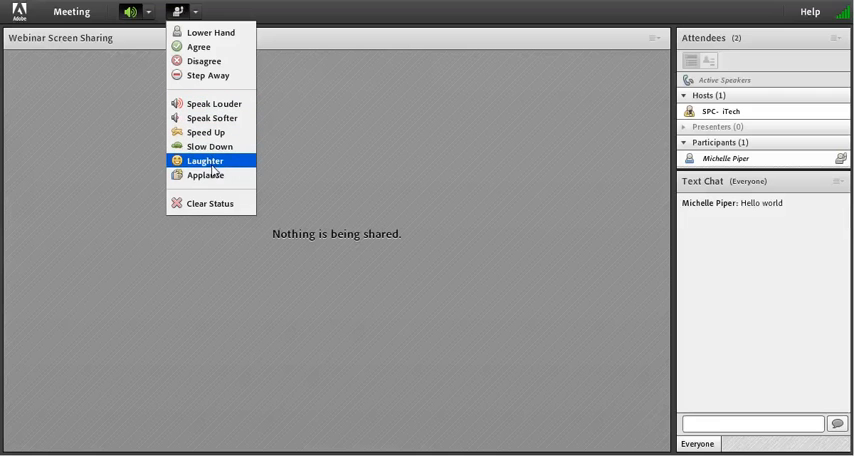
mouse_move(210, 203)
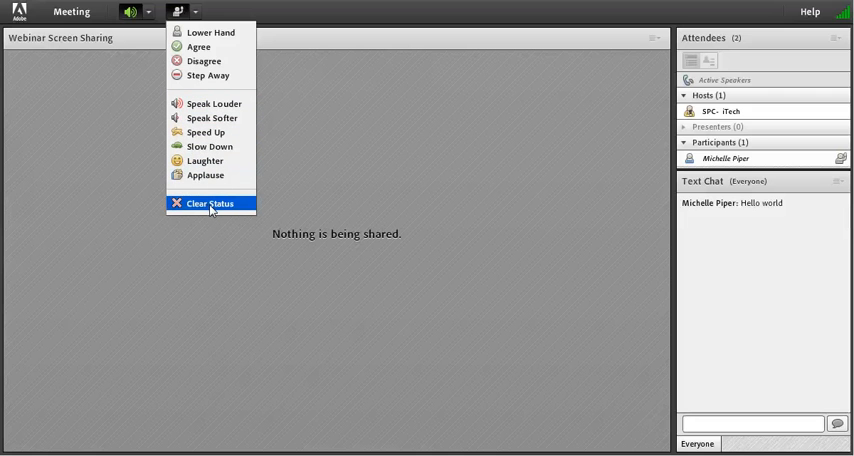
mouse_move(203, 213)
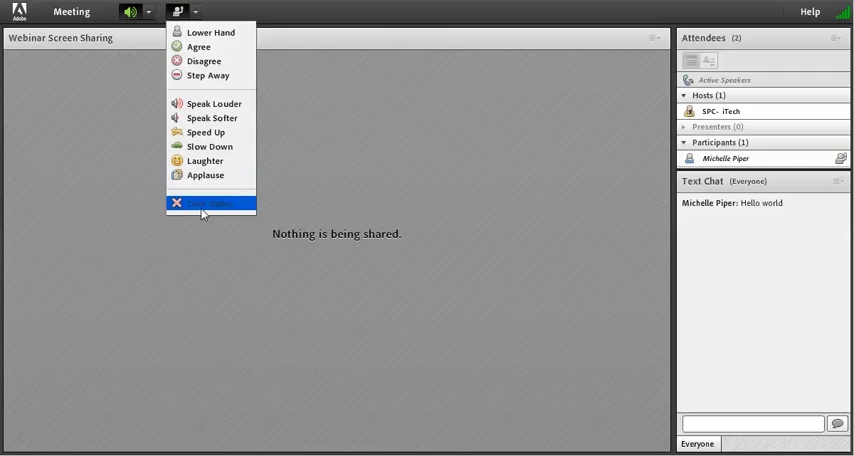
click(209, 203)
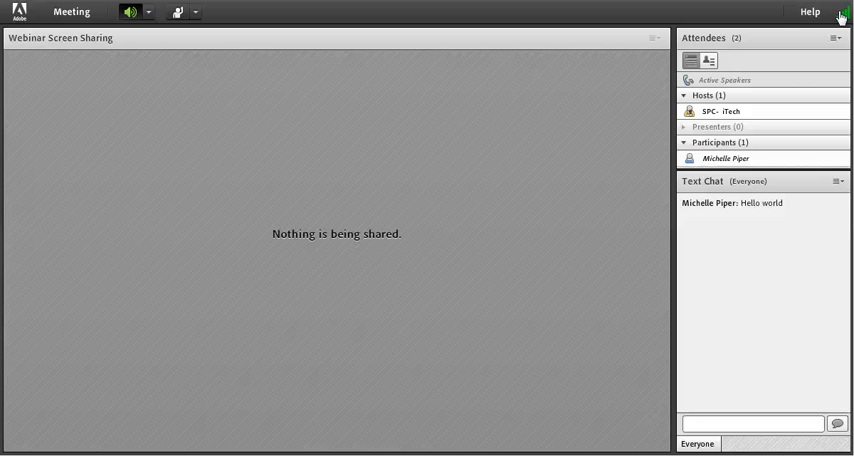
mouse_move(810, 12)
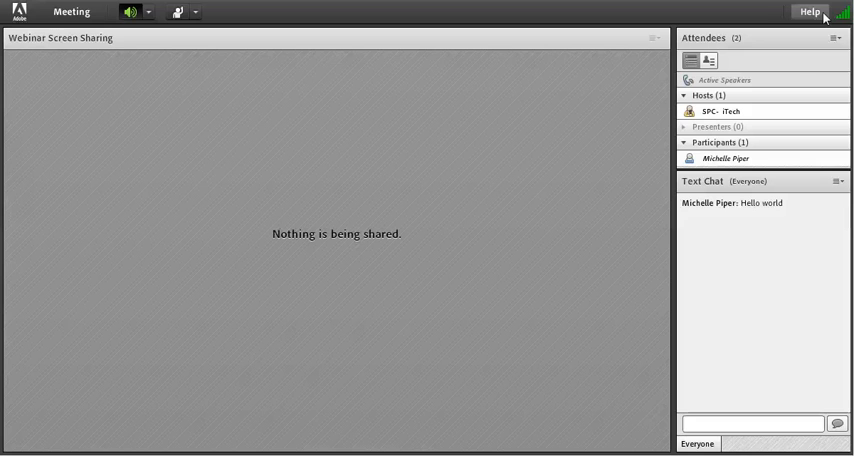
mouse_move(791, 29)
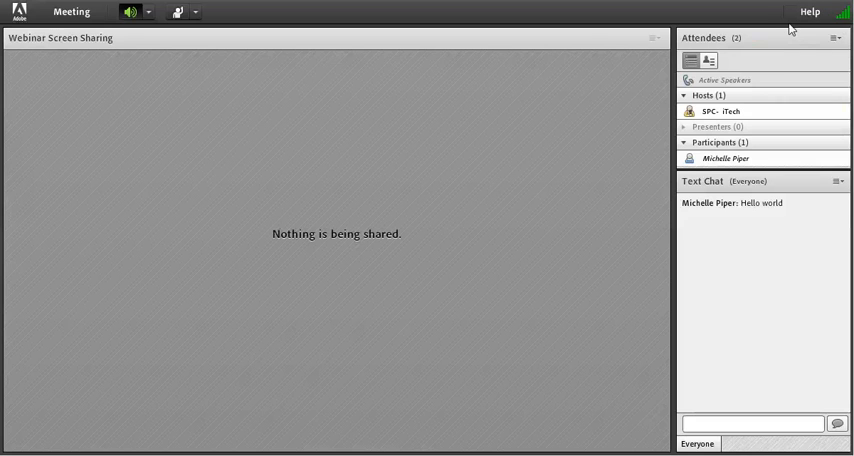